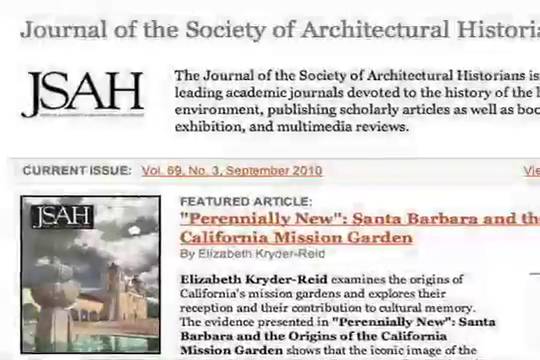
Step: Import the 3DS garden shed file and place the model on the gray ground image
scroll(down, 3)
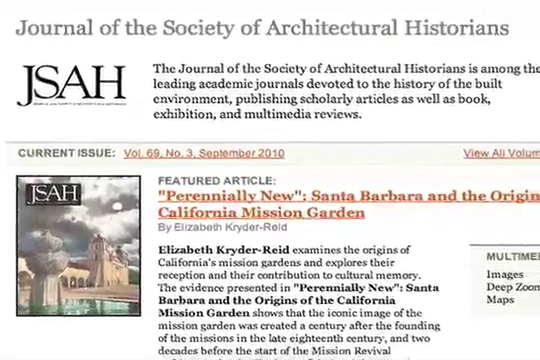
scroll(down, 3)
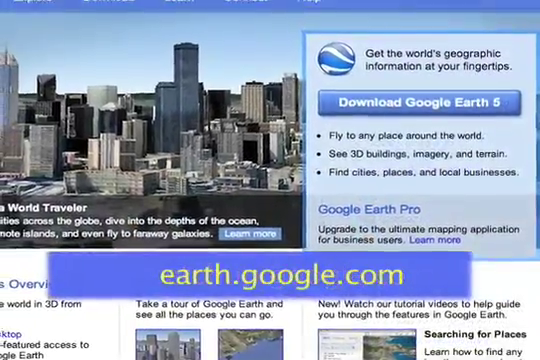
scroll(up, 3)
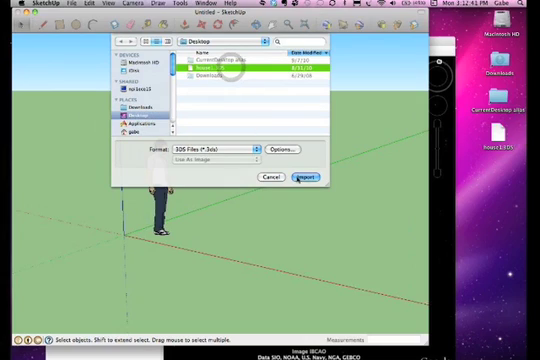
click(304, 178)
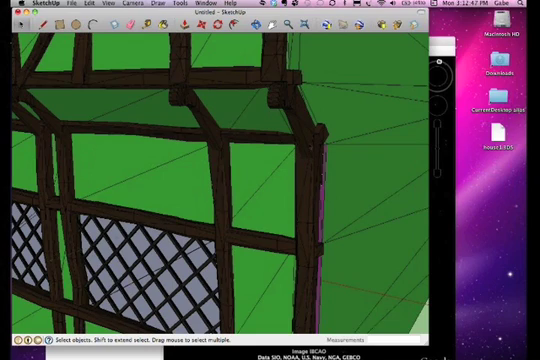
click(288, 20)
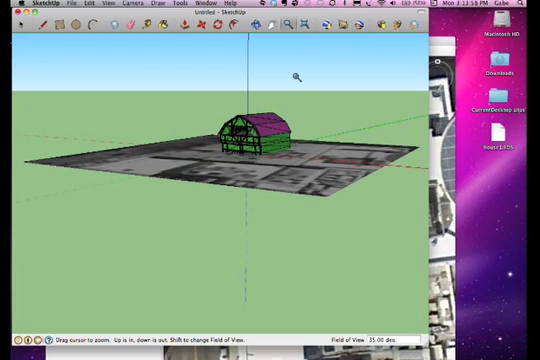
Step: Move the shed so it sits on the imported aerial terrain snapshot
click(276, 26)
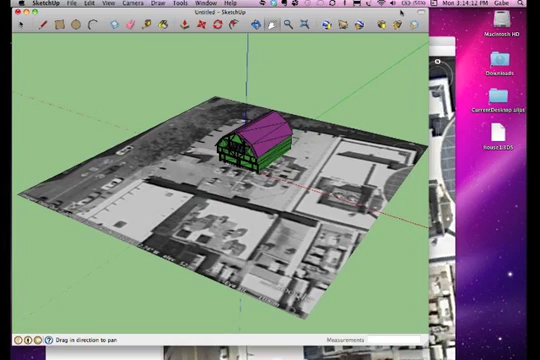
mouse_move(376, 24)
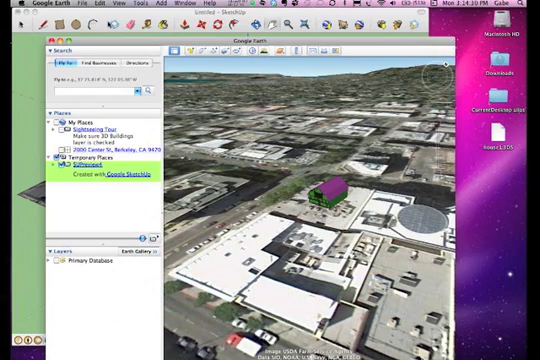
Step: Send the shed to Google Earth with Place Model so it stands on the Berkeley rooftop
click(100, 6)
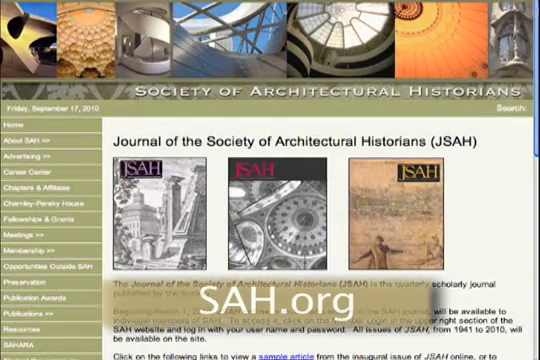
Step: Reach the Notes to Contributors of Articles link on the JSAH page and follow it
scroll(down, 3)
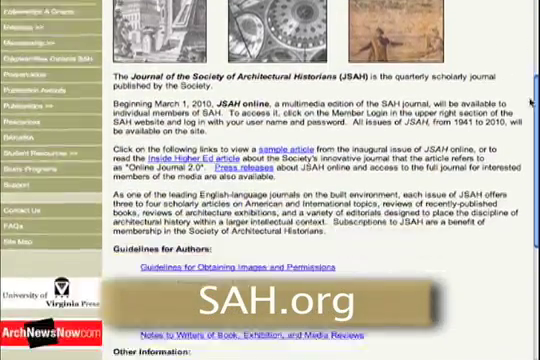
scroll(down, 3)
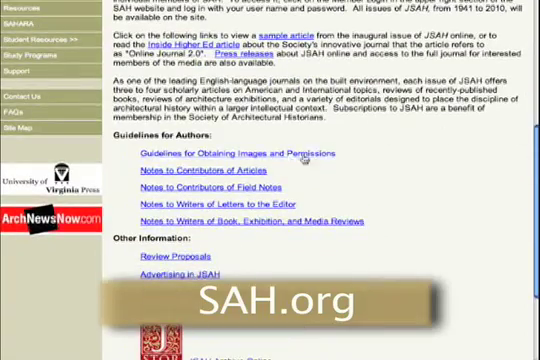
click(220, 176)
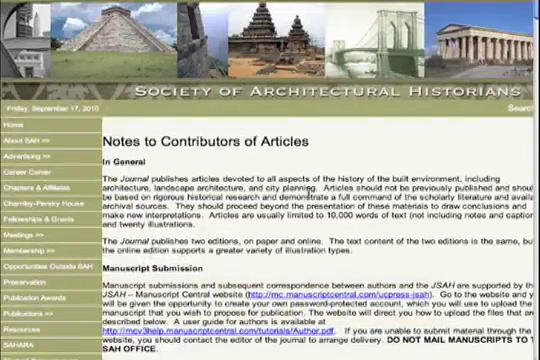
Step: Scroll the guidelines page to the Manuscript Submission section
scroll(down, 3)
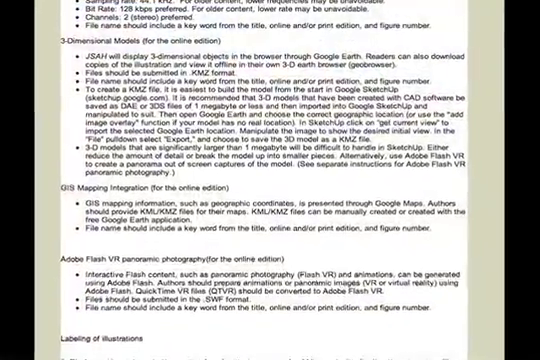
scroll(up, 3)
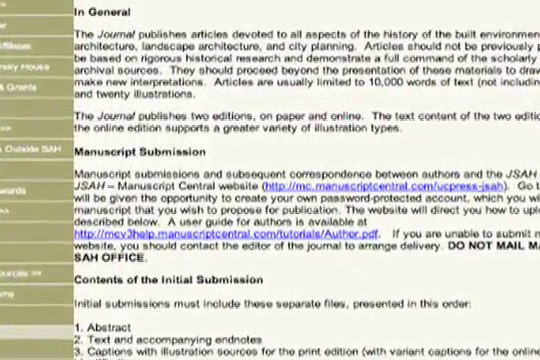
scroll(down, 3)
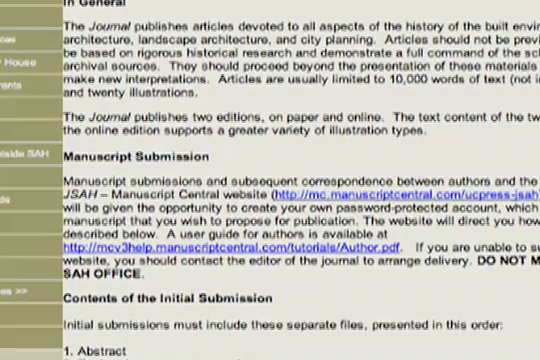